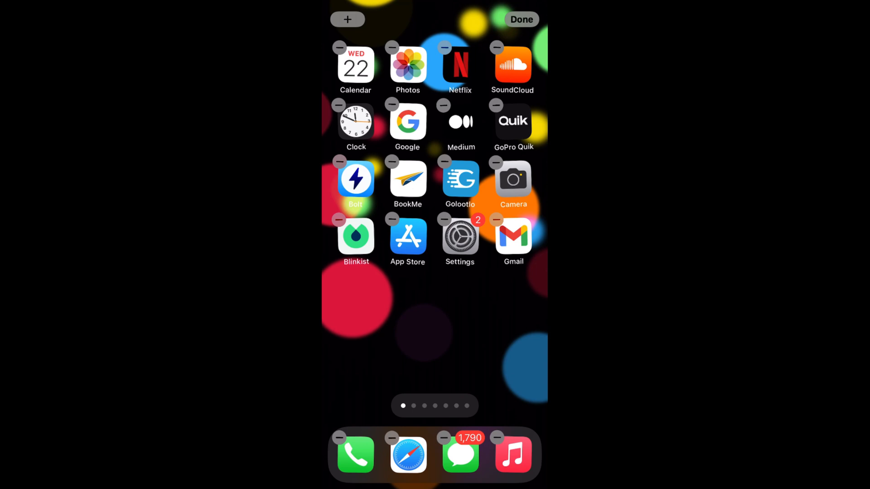
# Step: Add the small Batteries widget (94%) to the first Home Screen page
pyautogui.click(347, 19)
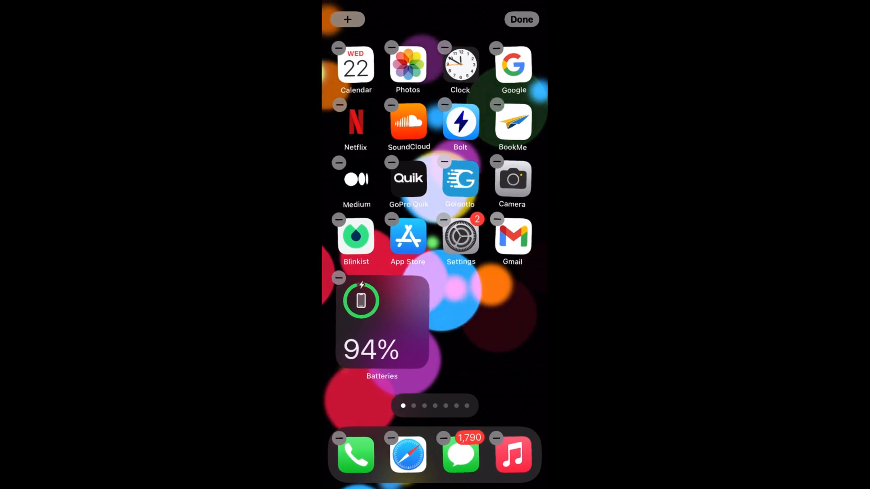
# Step: Finish editing and swipe between pages, returning to the first page with the 94% widget
pyautogui.click(520, 19)
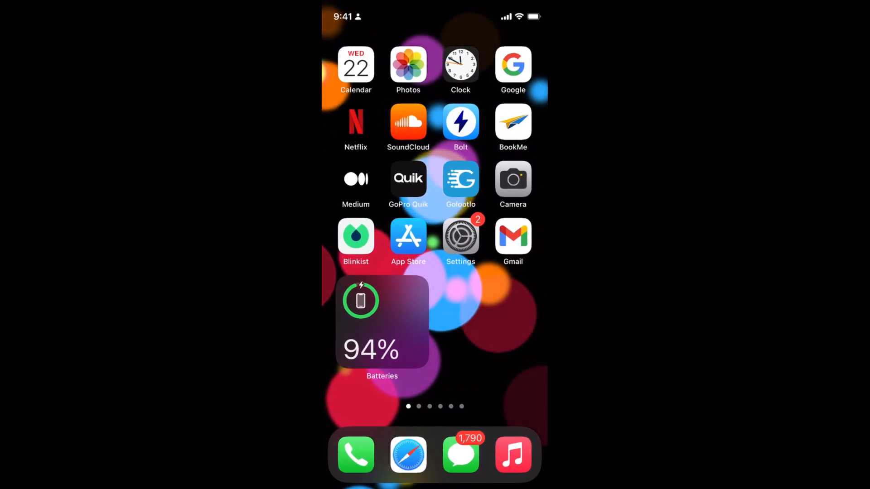
pyautogui.hscroll(-3)
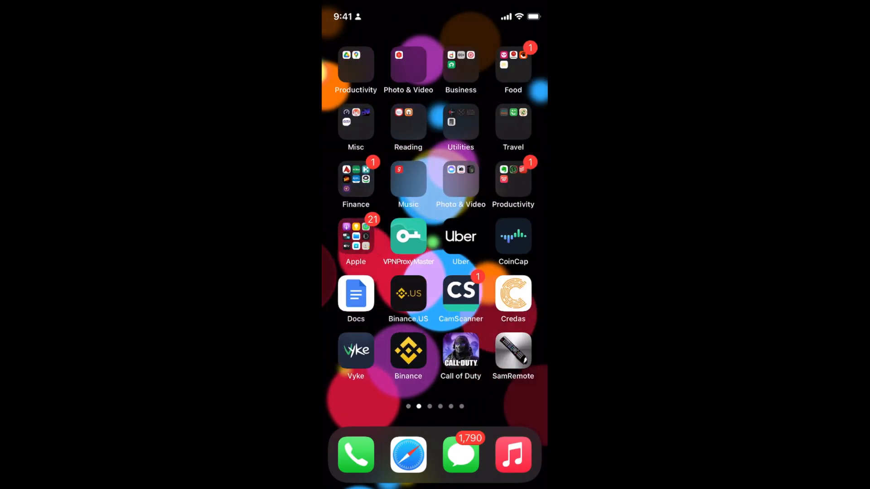
pyautogui.hscroll(-3)
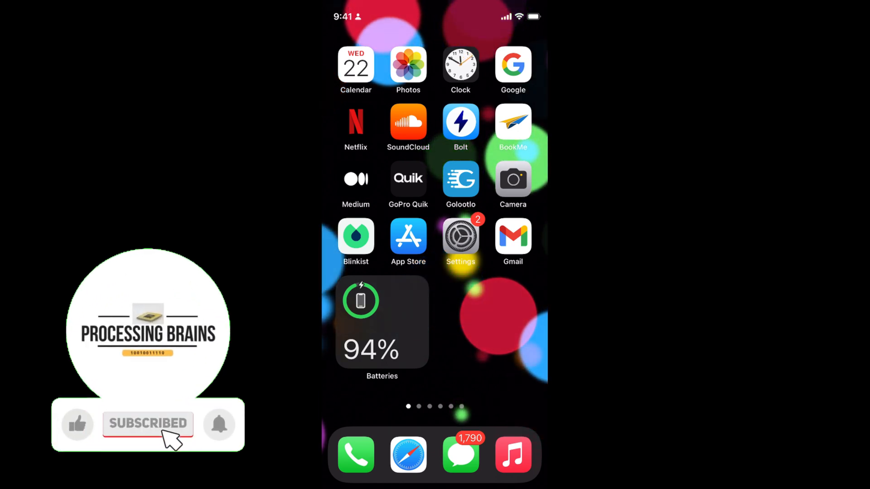
pyautogui.click(78, 425)
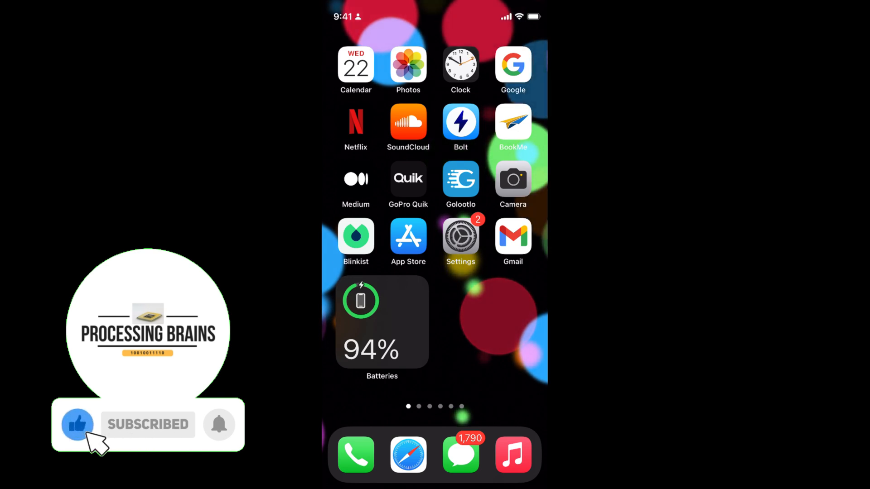